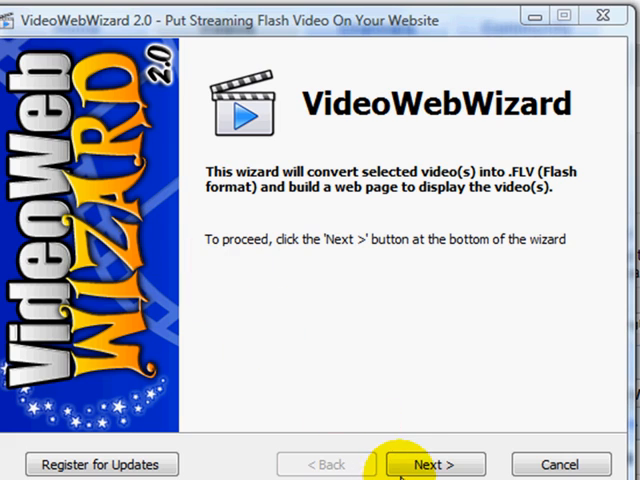
- Advance past the welcome page to Step 1, Input/Output Selection
click(433, 464)
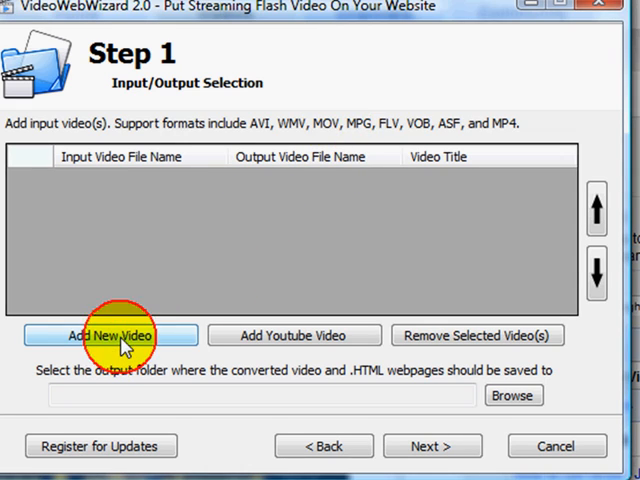
- Add the local videoemails file and the YouTube video nPkEBlkGIu0 to the input list
click(110, 335)
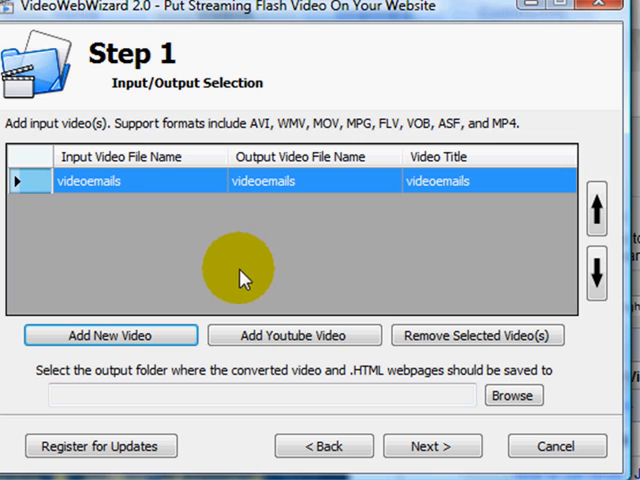
click(294, 335)
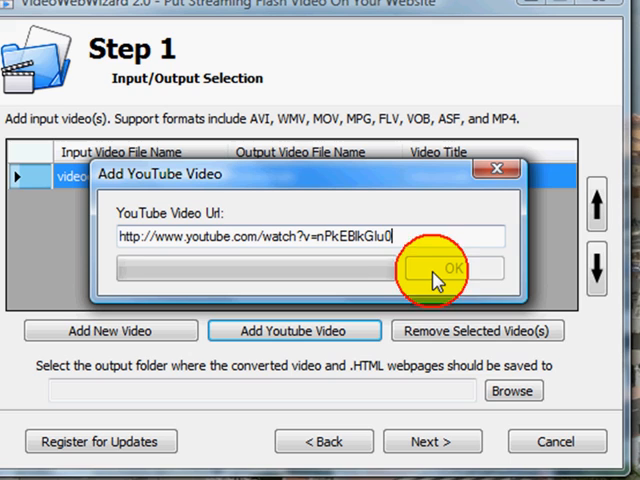
click(437, 268)
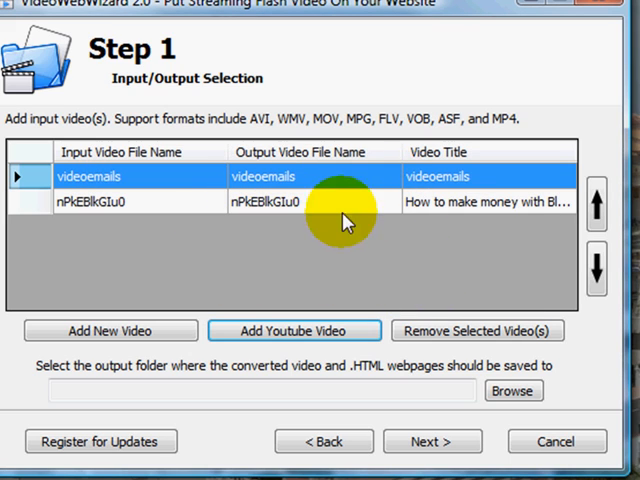
mouse_move(160, 208)
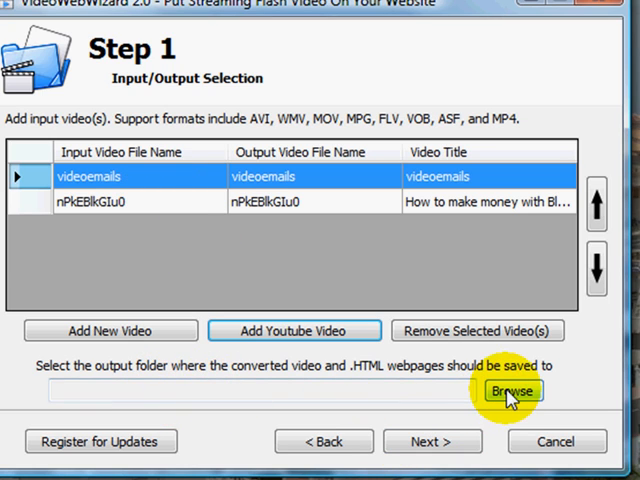
- Make a new Desktop folder named Test the output folder and continue to Step 2
click(510, 391)
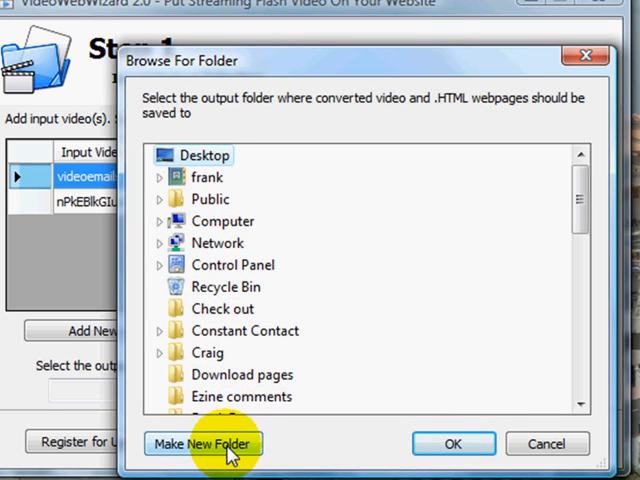
click(202, 443)
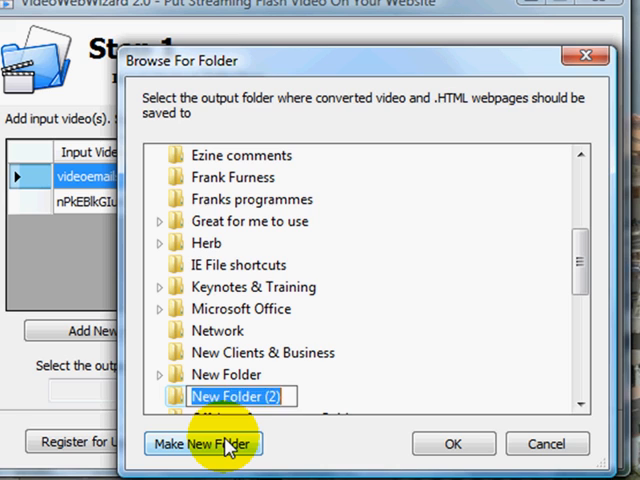
text(Test)
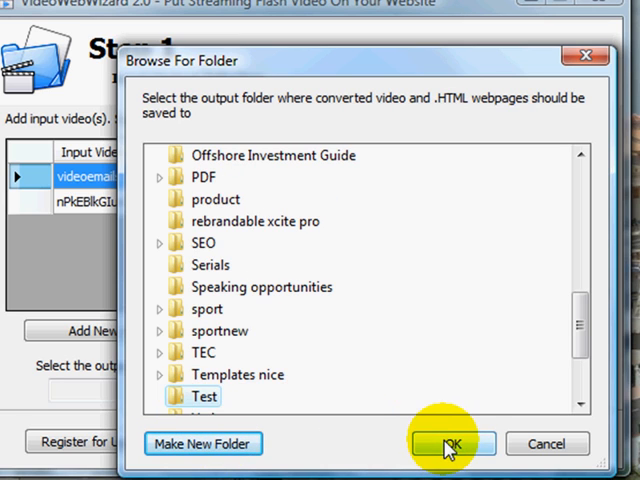
click(449, 443)
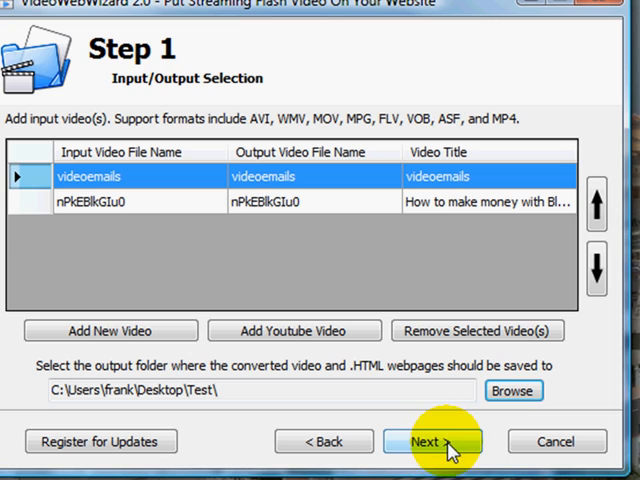
click(432, 441)
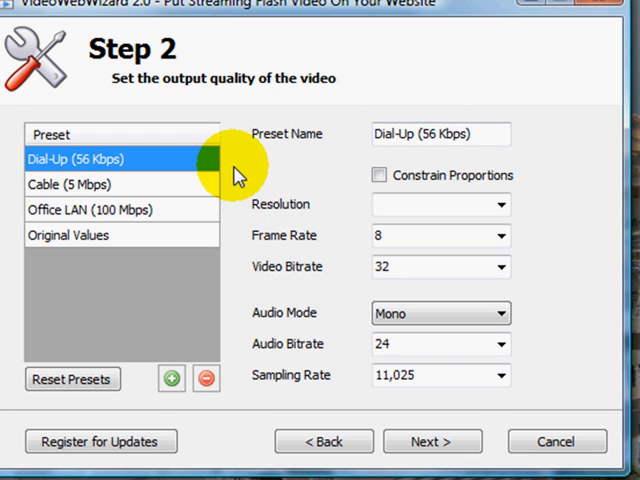
mouse_move(193, 175)
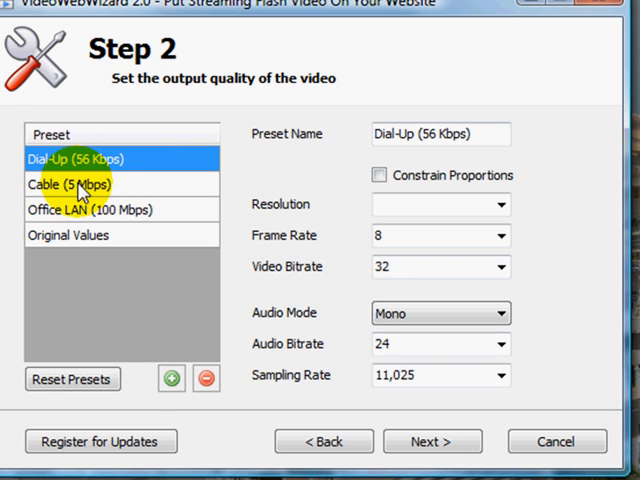
- Choose the Office LAN (100 Mbps) quality preset and continue to Step 3
click(95, 209)
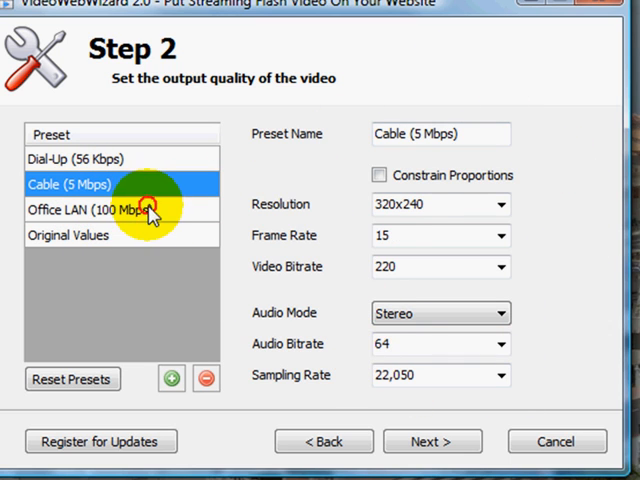
click(120, 210)
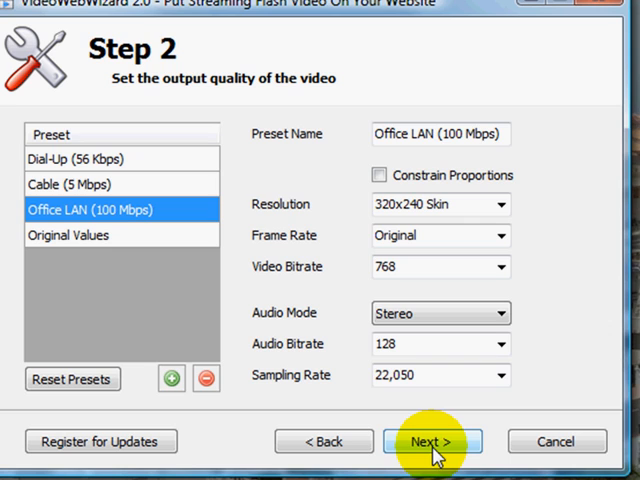
click(433, 441)
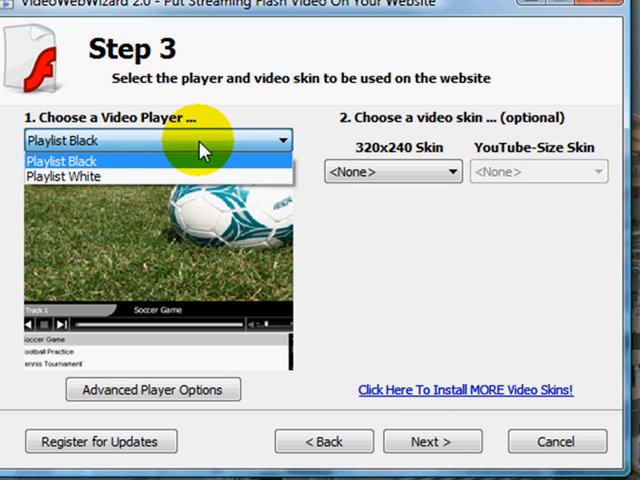
- Choose the Playlist White player and browse the initial-screen image in Advanced Player Options
click(58, 176)
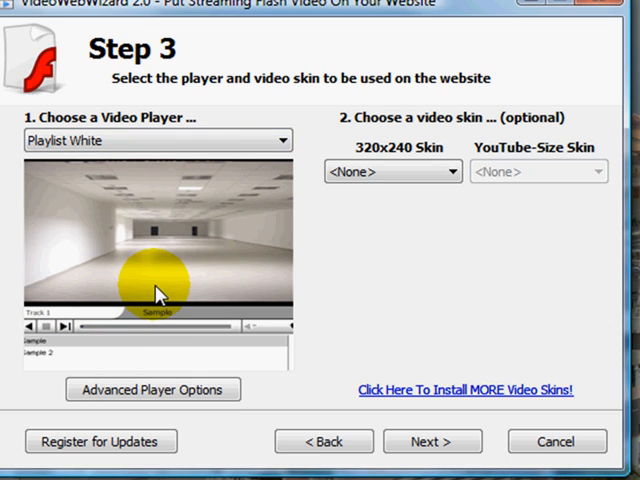
click(152, 389)
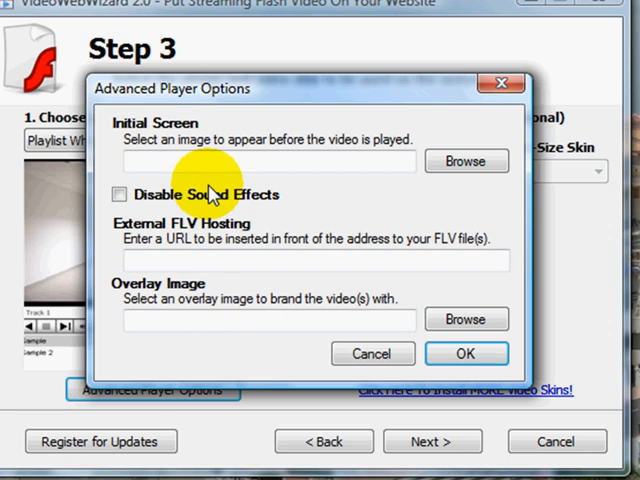
mouse_move(227, 152)
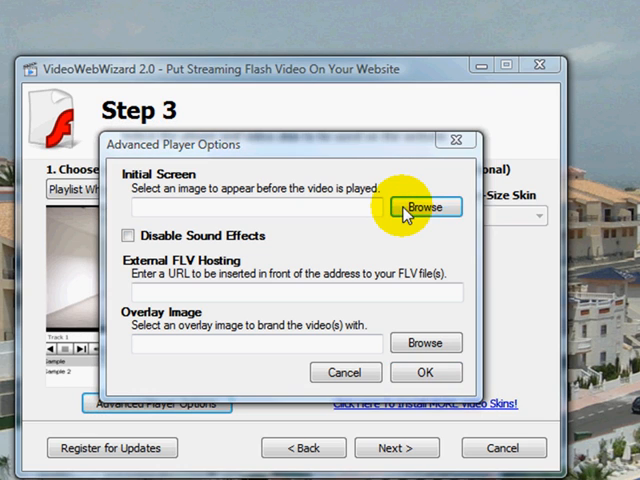
click(425, 206)
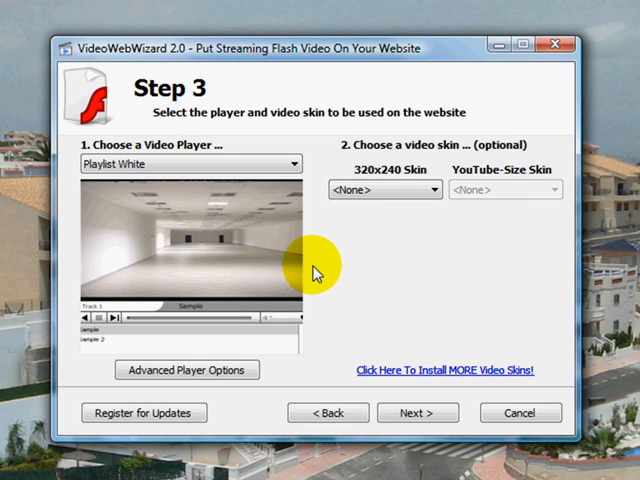
- Try the PaleGreen 320x240 skin, settle on freeskins/Snow.html, and continue to Step 4
click(420, 189)
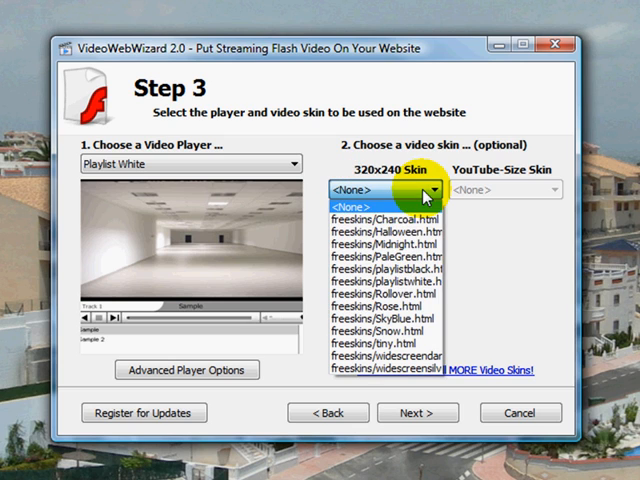
mouse_move(380, 223)
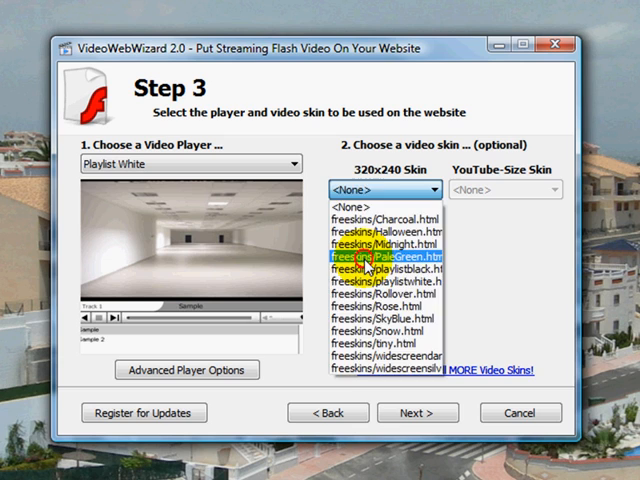
click(381, 256)
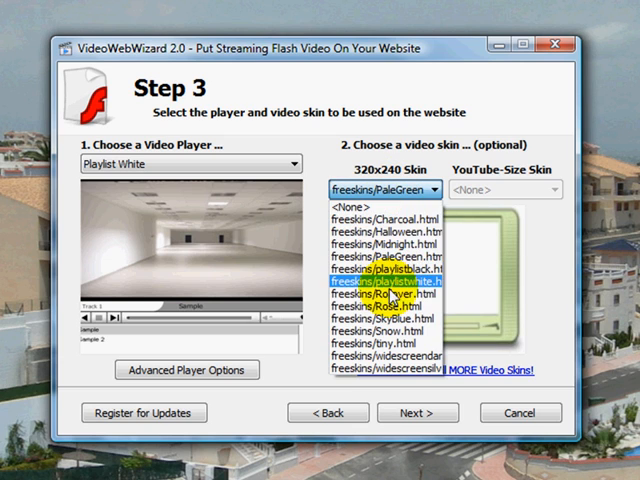
click(382, 293)
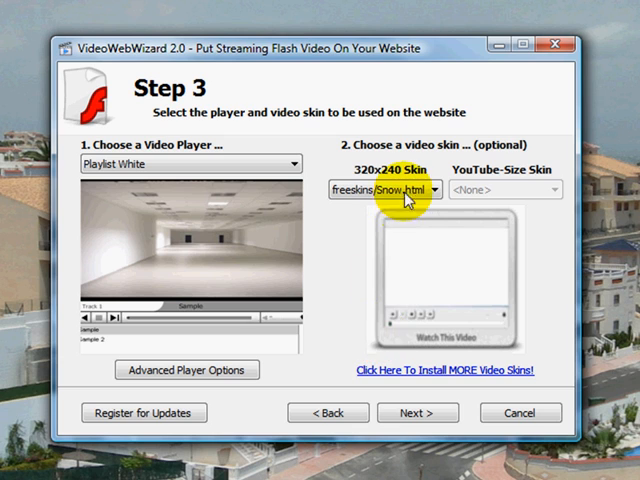
click(388, 189)
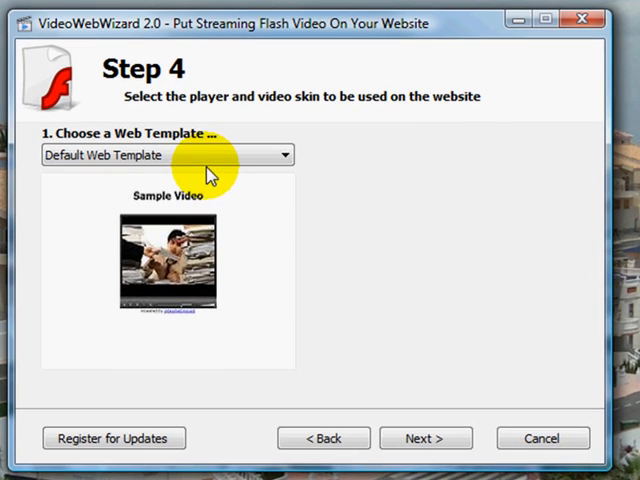
mouse_move(275, 205)
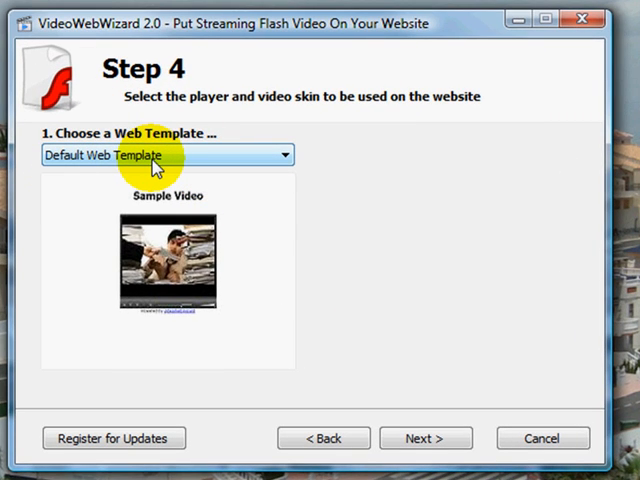
- Select optin4orange.html as the web template in place of the default
click(283, 155)
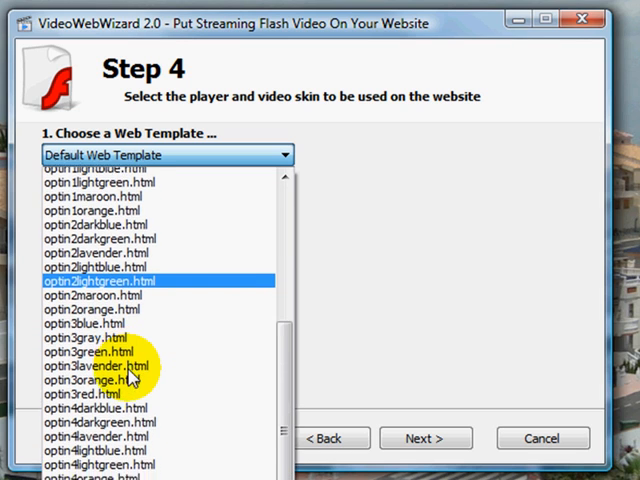
scroll(down, 3)
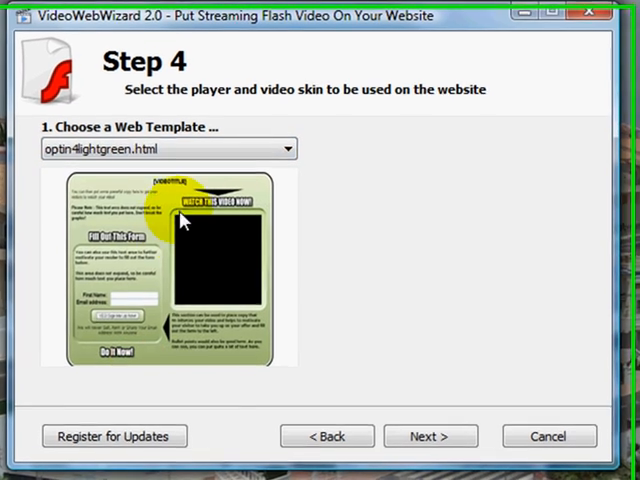
click(288, 149)
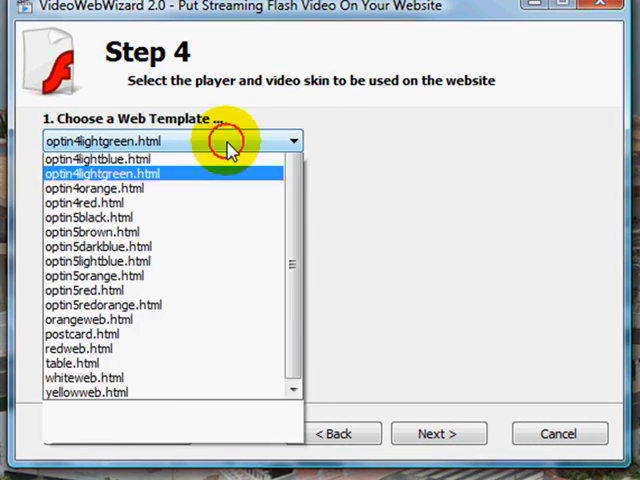
click(90, 188)
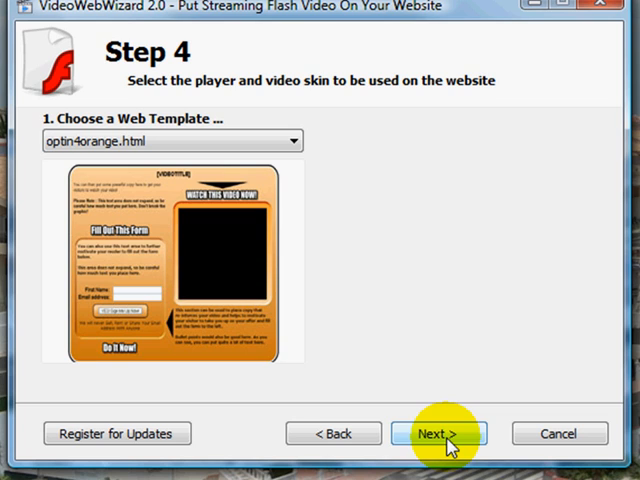
- Enter page title 'This is some cool software' and header 'Get it Today' on Step 5
click(438, 433)
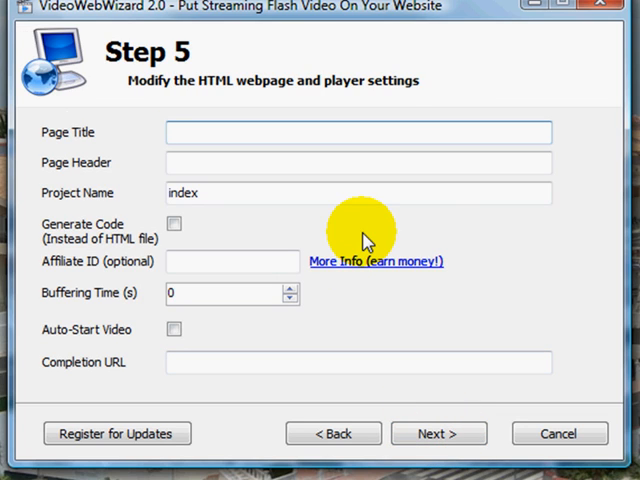
text(This is)
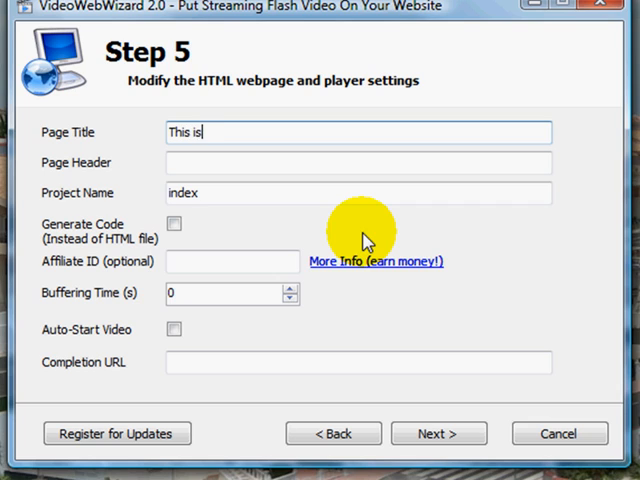
text(some c)
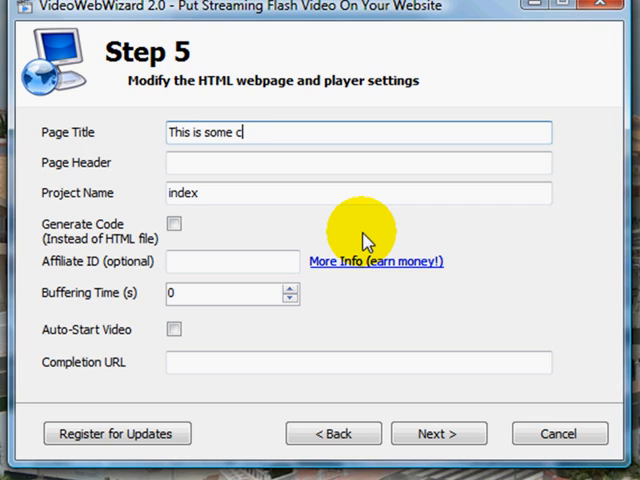
text(ool soft)
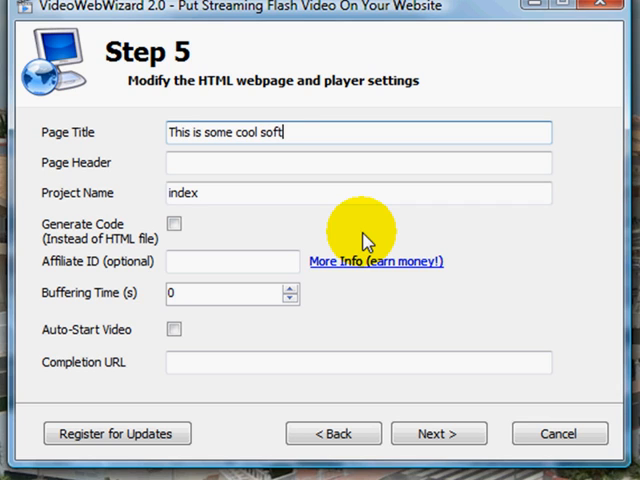
text(ware)
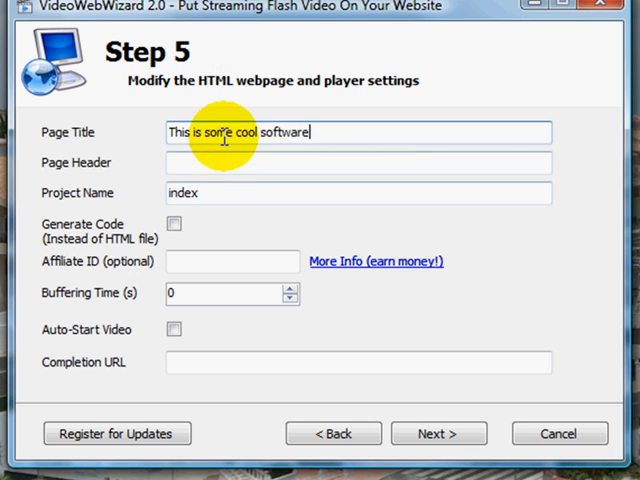
text(G)
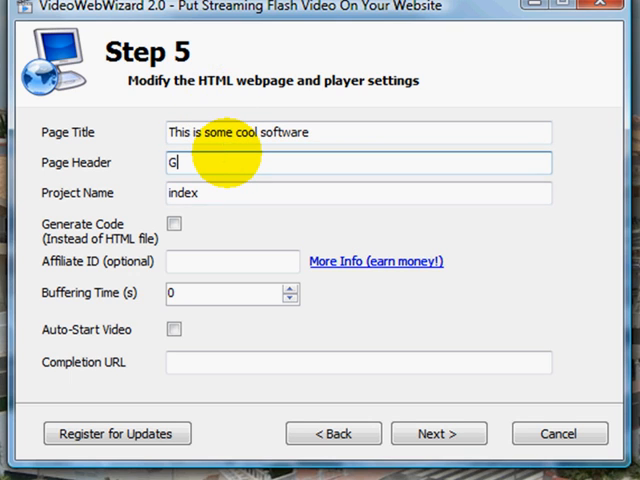
text(et it)
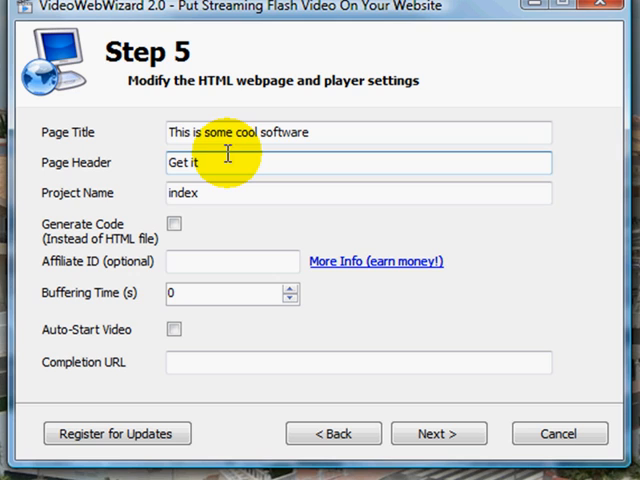
text(Today)
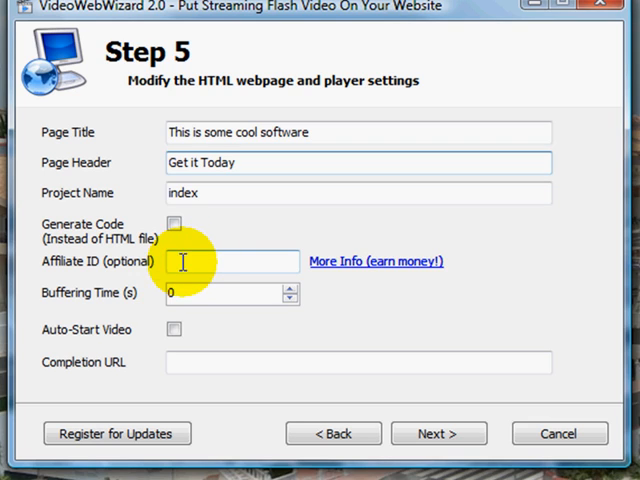
mouse_move(172, 332)
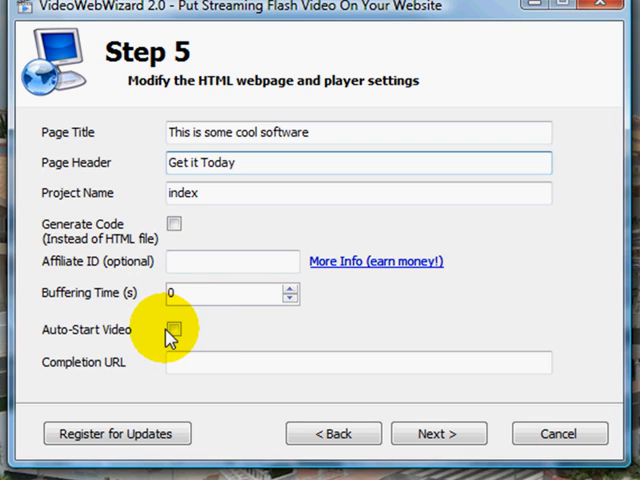
- Toggle Auto-Start Video on and back off, leaving it disabled
click(174, 330)
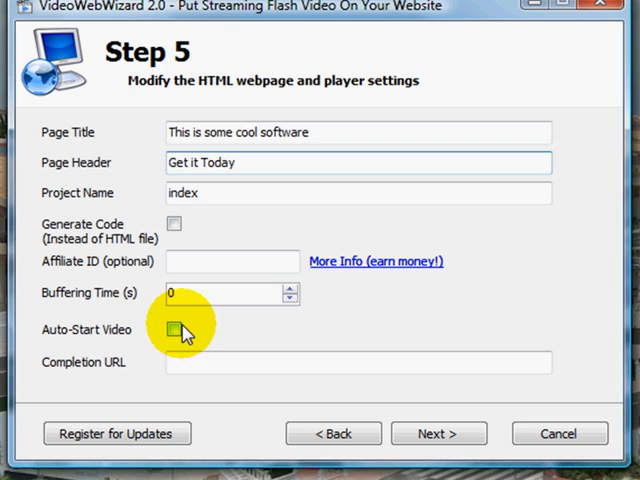
click(174, 331)
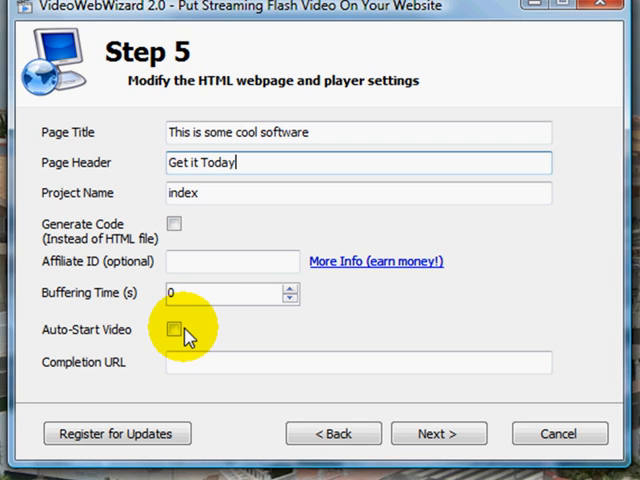
click(173, 330)
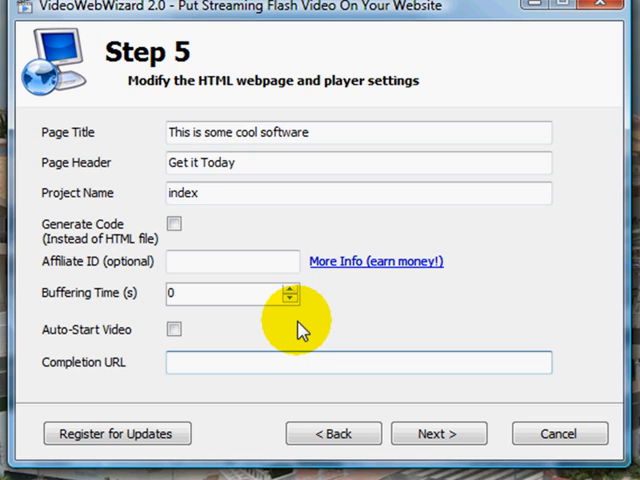
text(http)
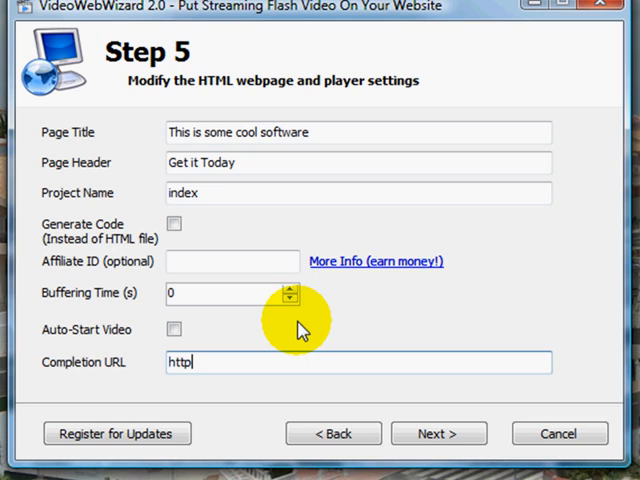
text(://www.)
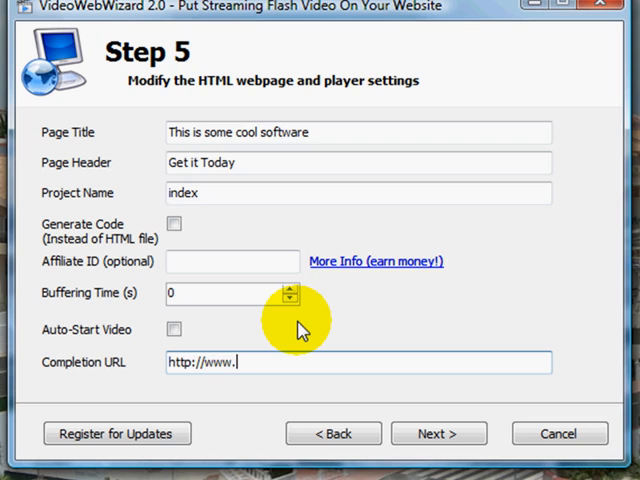
text(frankfu)
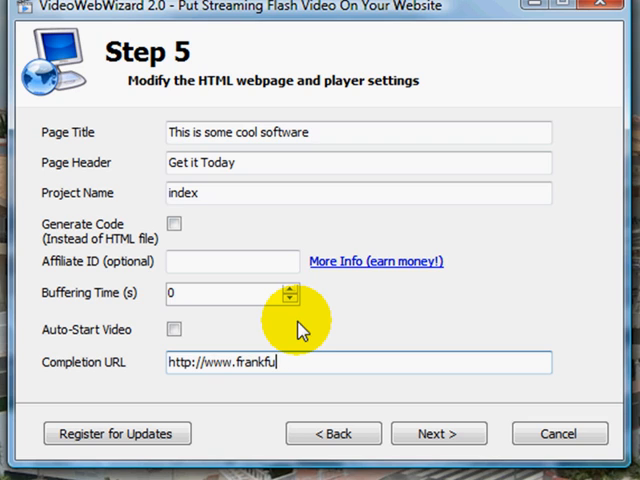
text(nes)
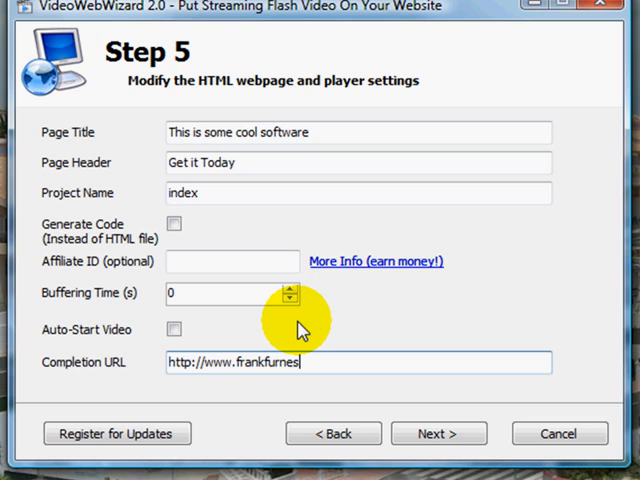
text(sr)
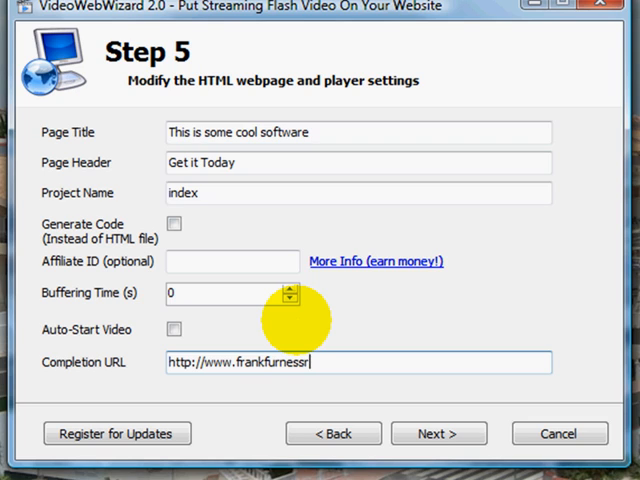
text(esource)
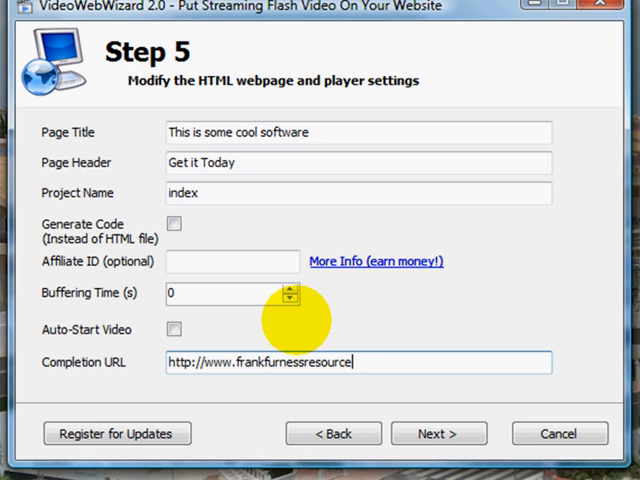
text(s.com)
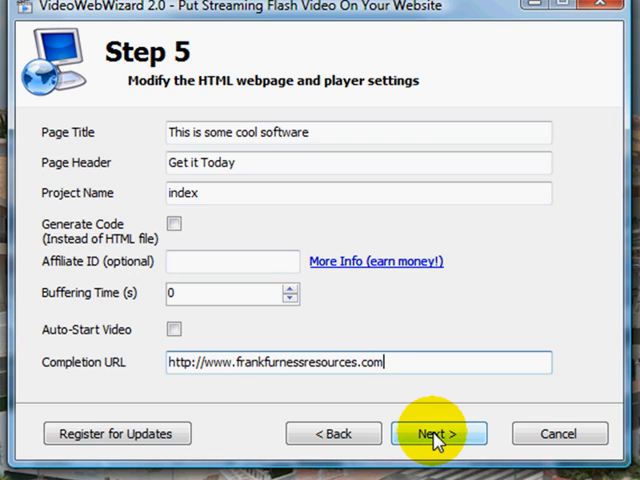
- Generate the pages, open the orange opt-in page from the Test folder and allow its blocked content in Internet Explorer
click(440, 433)
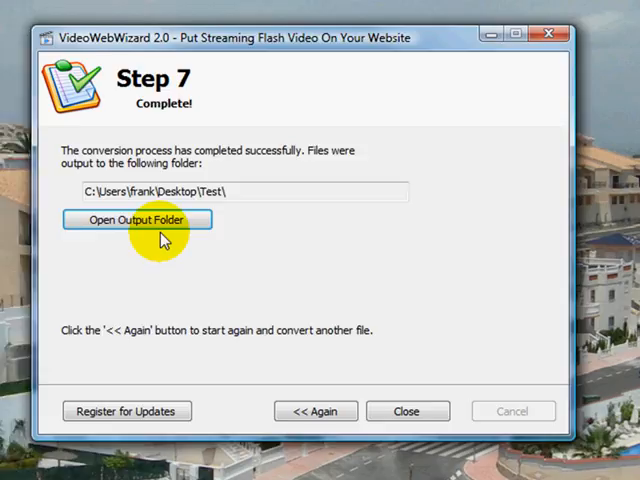
click(137, 219)
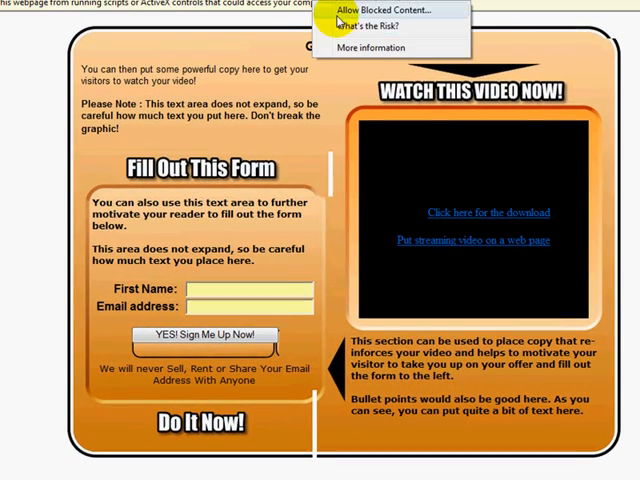
click(370, 10)
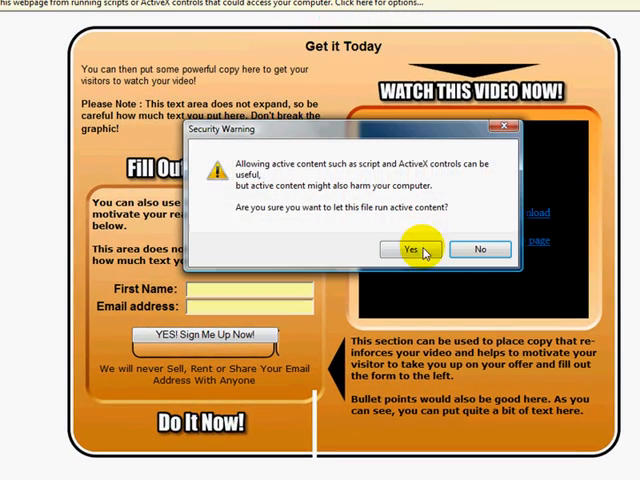
click(422, 249)
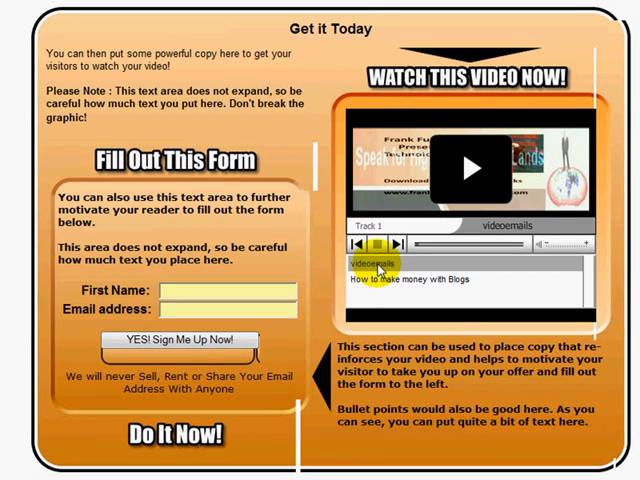
- Load the videoemails track in the opt-in page's player and start it playing
click(377, 245)
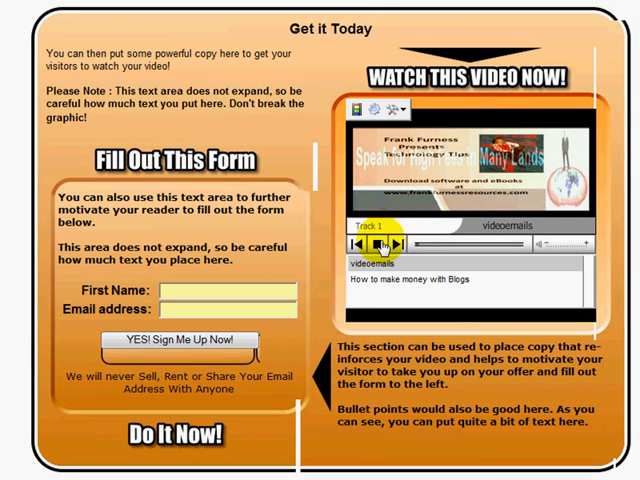
click(378, 243)
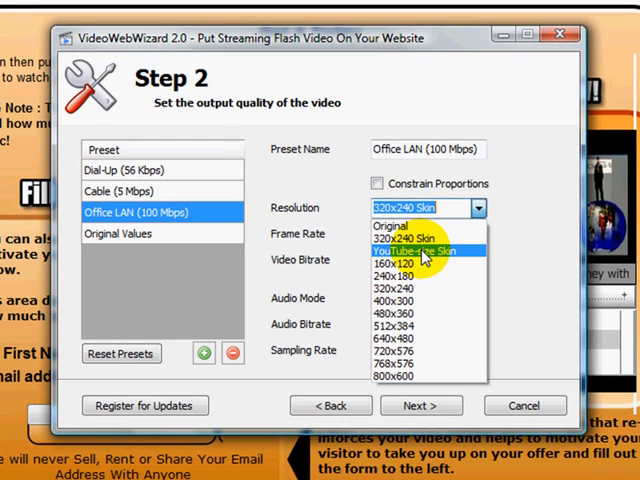
- Set the resolution to YouTube-size Skin and move on to player selection
click(420, 250)
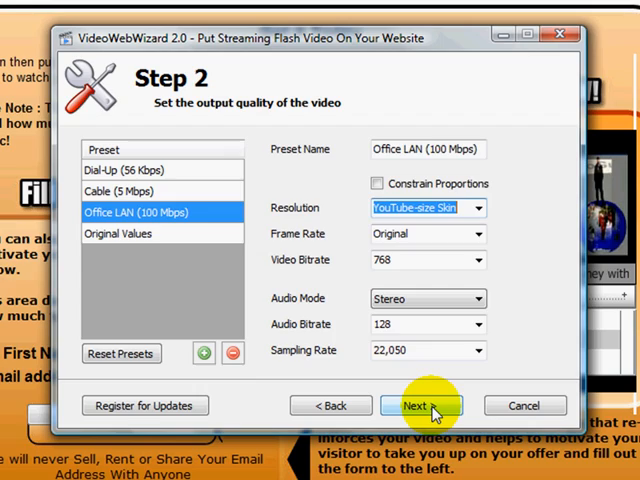
click(420, 405)
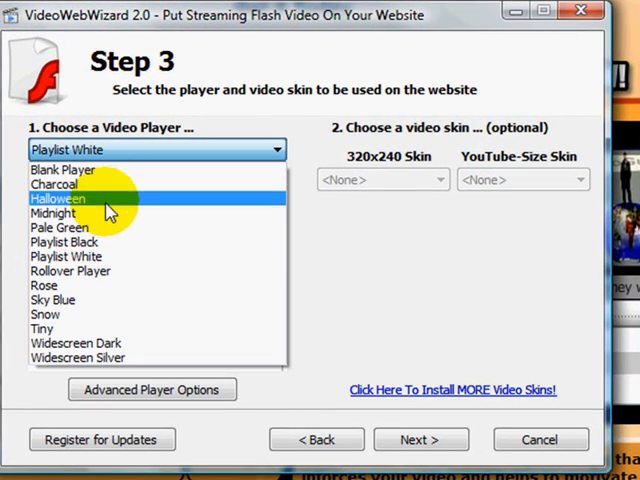
- Preview several player designs, including Rollover Player, and continue with the Snow player
click(42, 328)
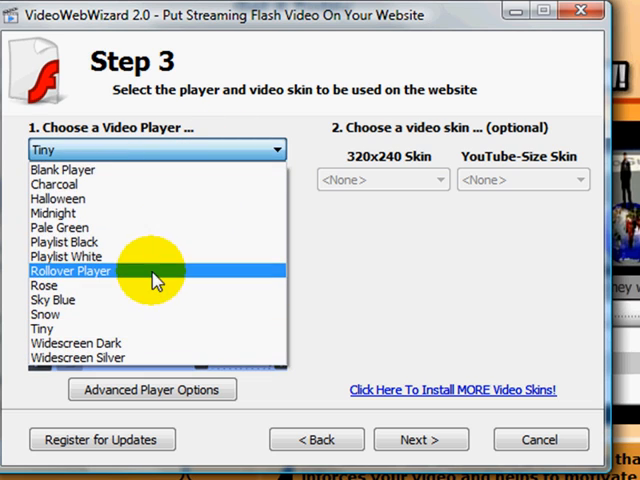
click(71, 271)
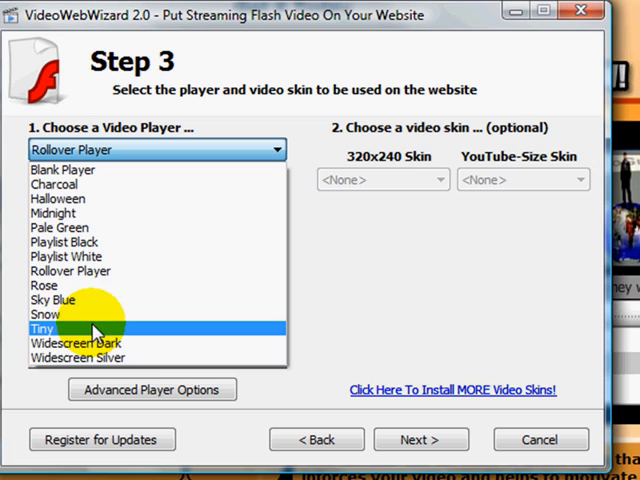
click(56, 314)
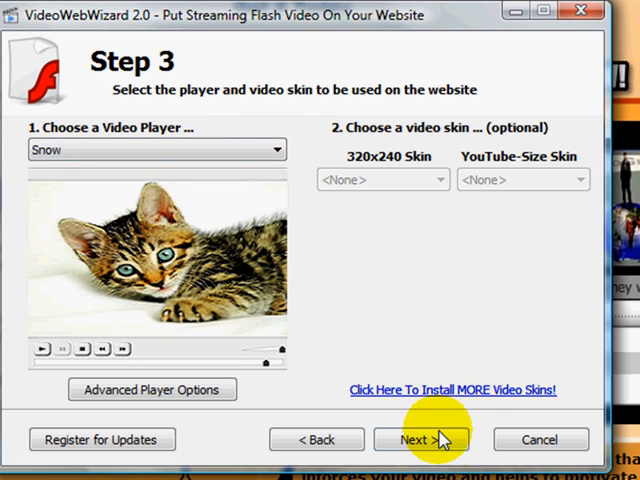
click(420, 439)
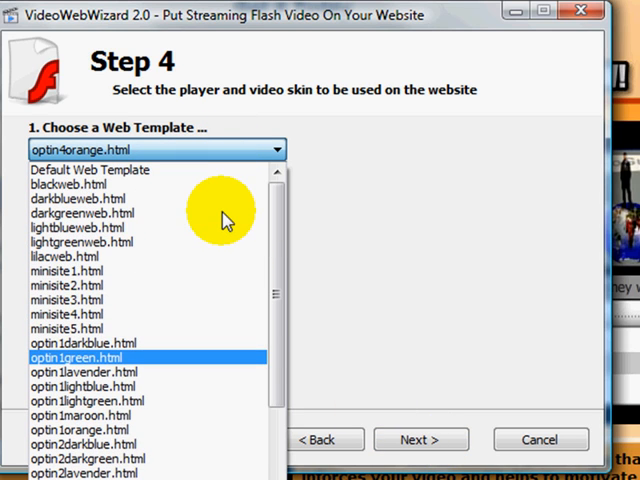
- Choose the orange minisite5.html web template and confirm the page settings to generate the page
click(89, 169)
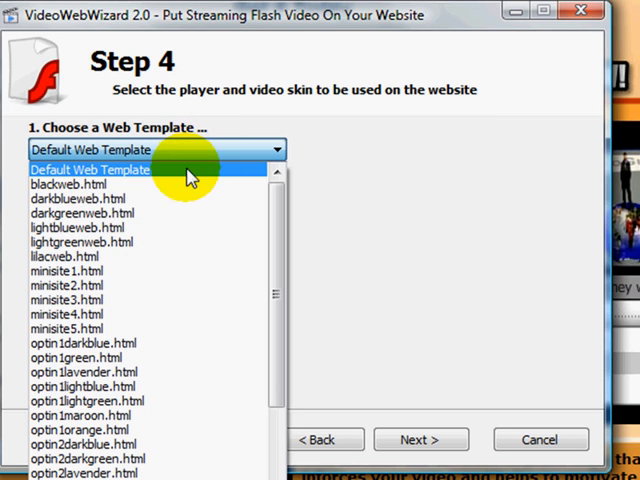
click(69, 256)
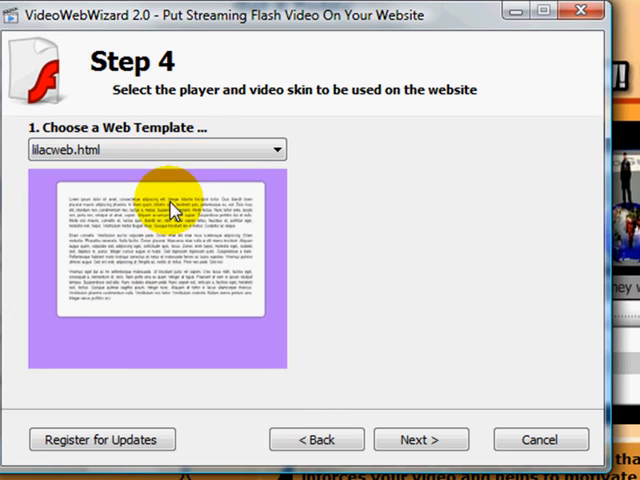
click(155, 149)
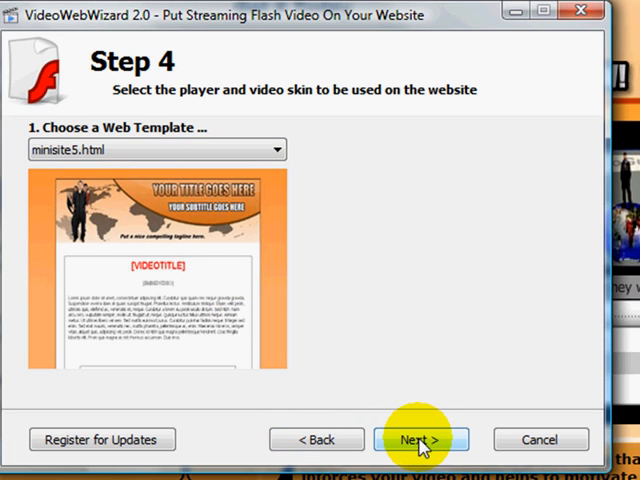
click(421, 439)
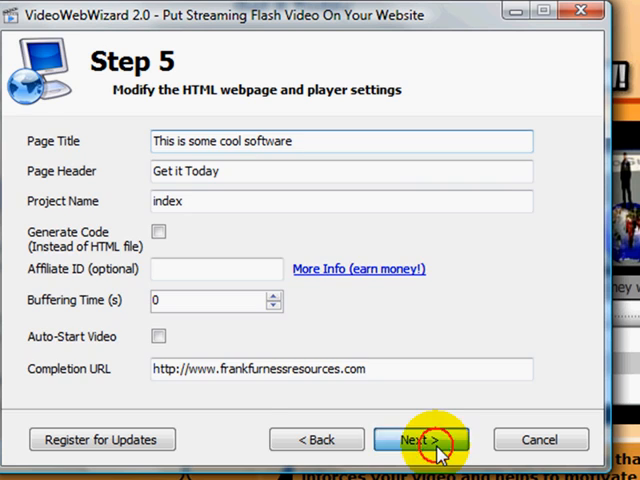
click(421, 439)
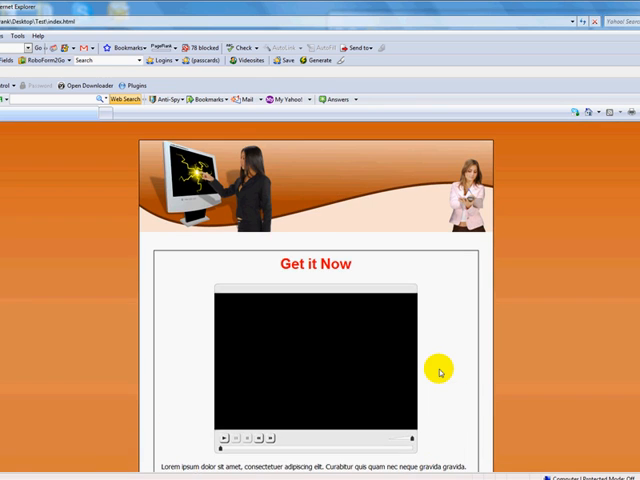
- Play the minisite page's WorldCard video and scroll down through the page
scroll(down, 3)
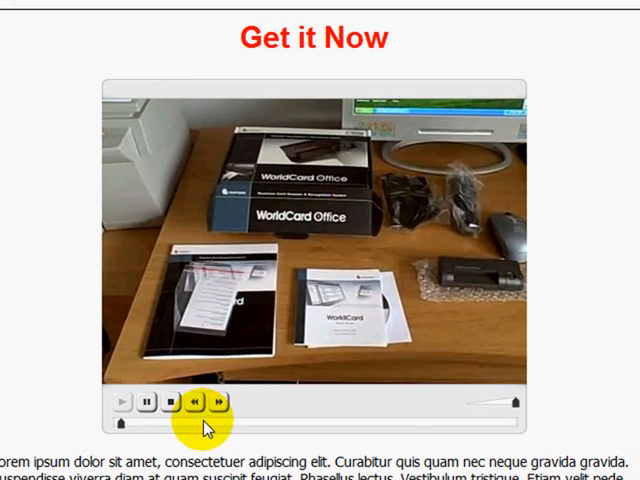
click(123, 402)
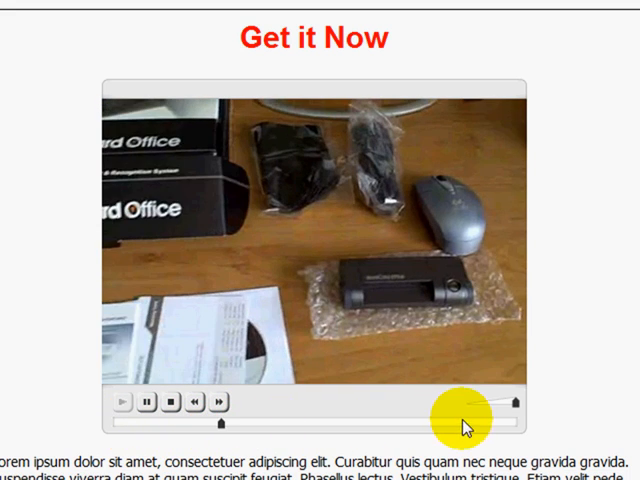
click(222, 401)
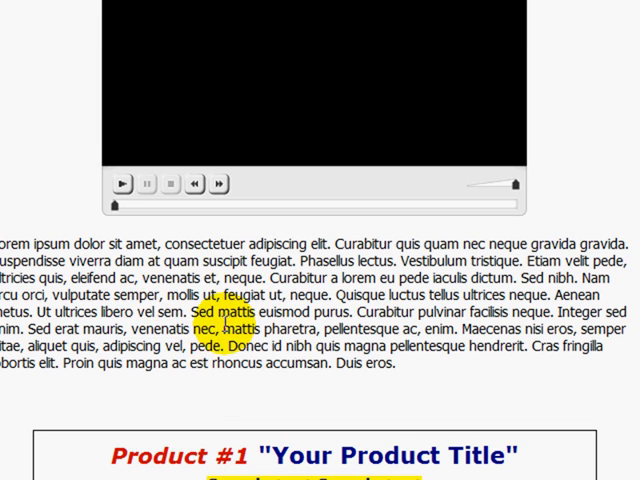
scroll(down, 3)
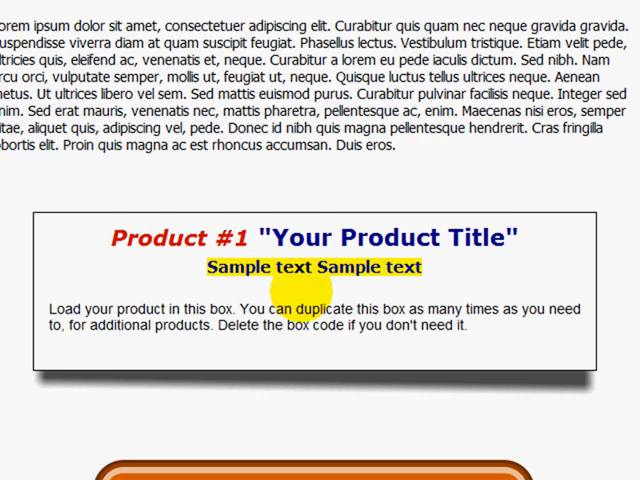
scroll(down, 3)
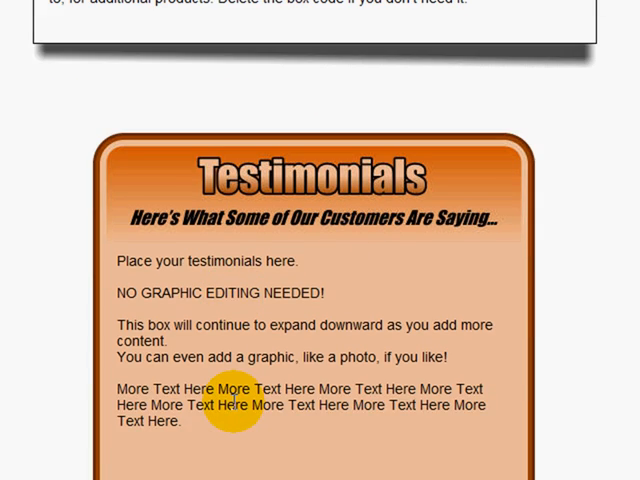
scroll(down, 3)
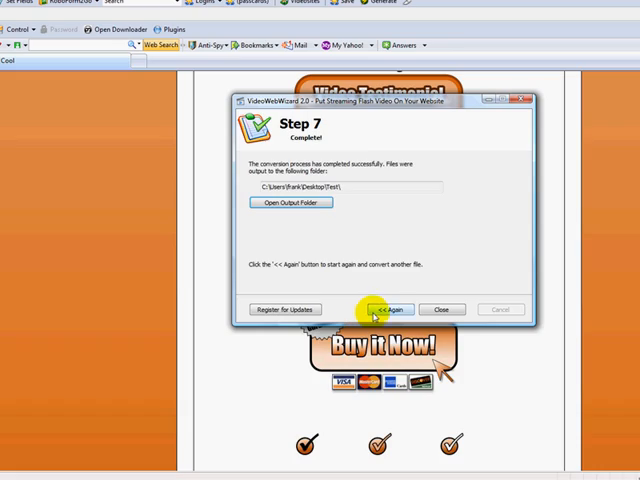
- Restart the wizard with << Again for another conversion
click(387, 308)
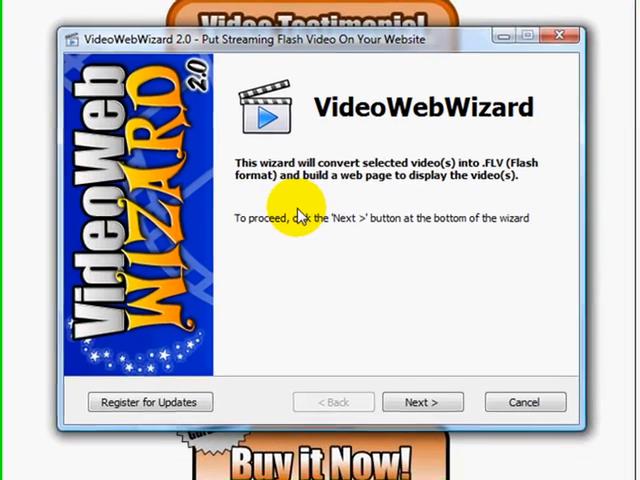